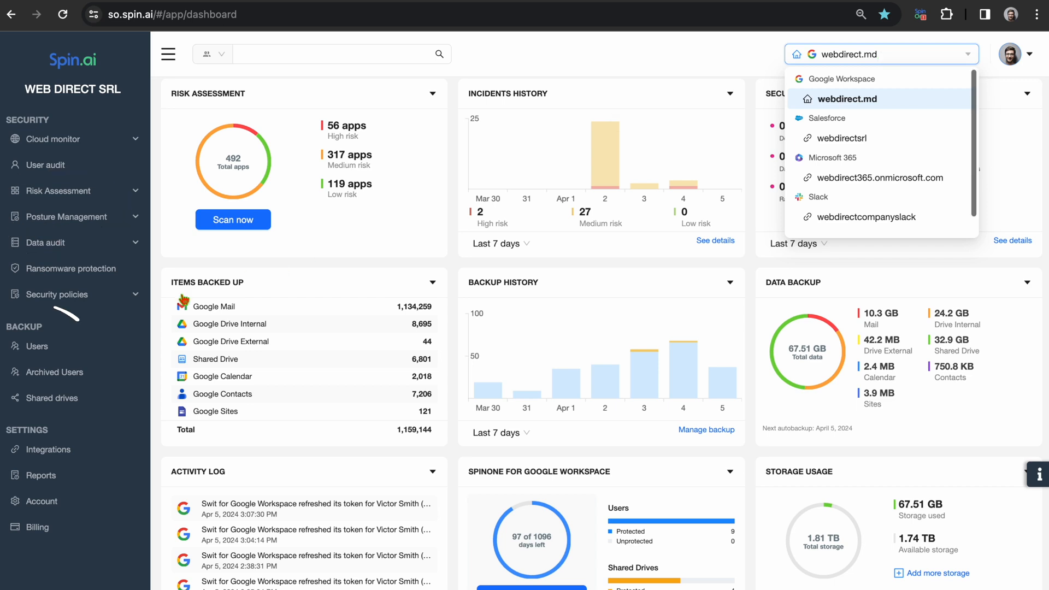
# Show the Backup Users list of protected domain accounts with services and storage.
pyautogui.click(38, 347)
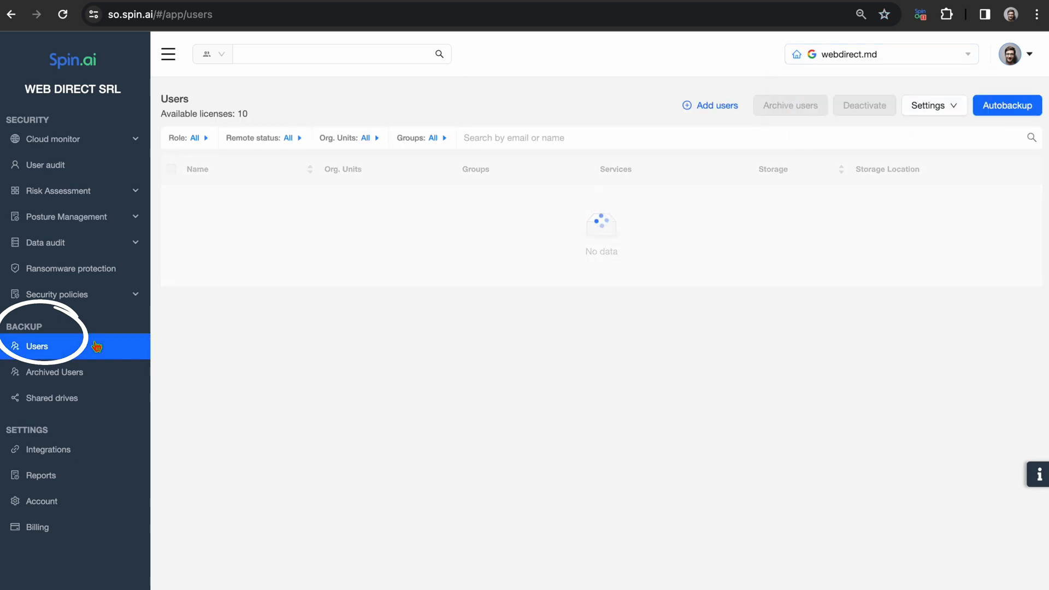
pyautogui.click(38, 346)
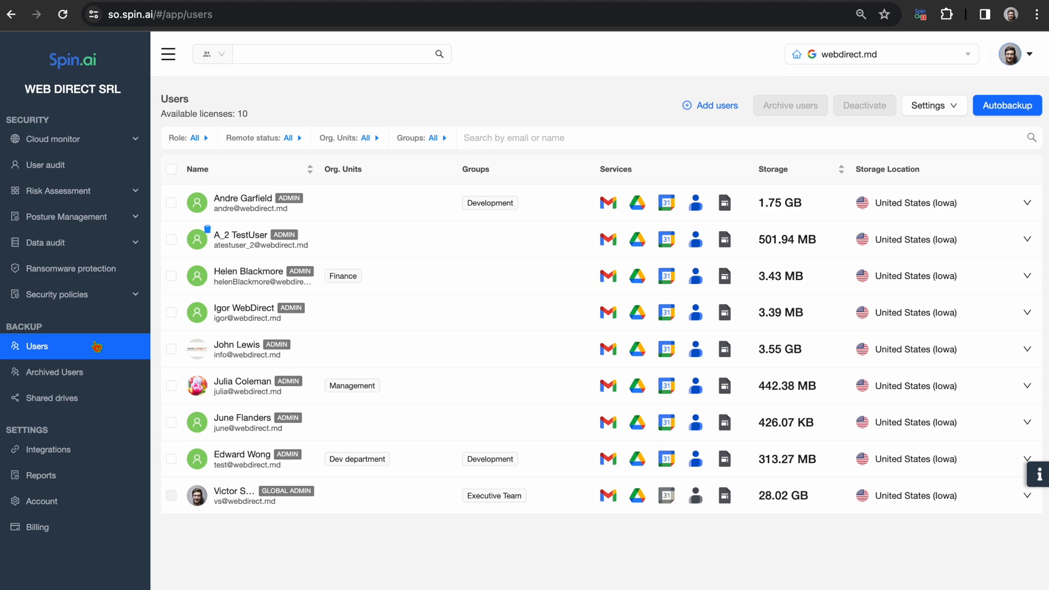
pyautogui.moveTo(366, 503)
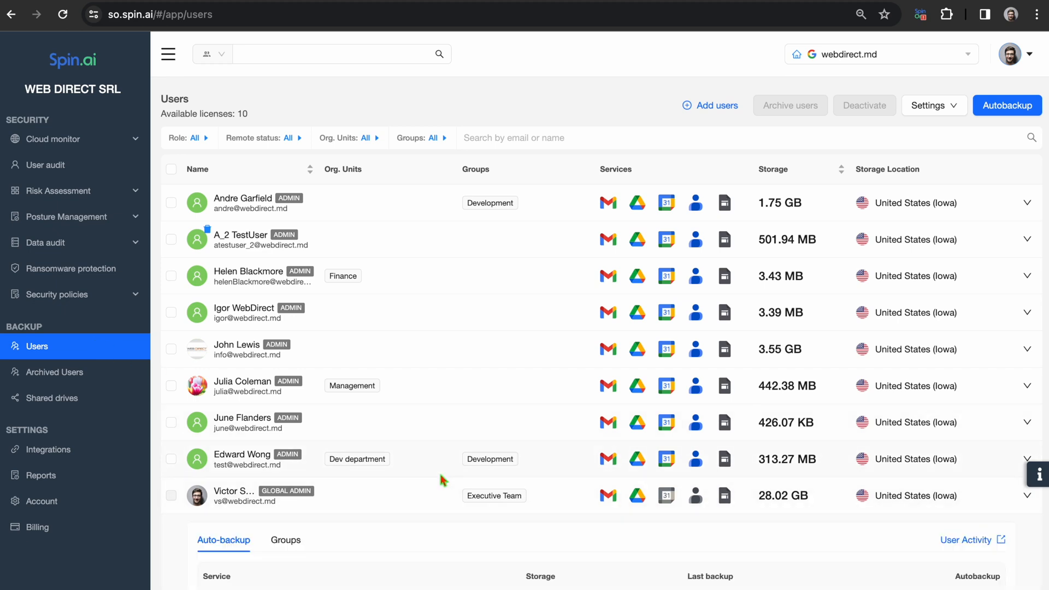
pyautogui.scroll(-3)
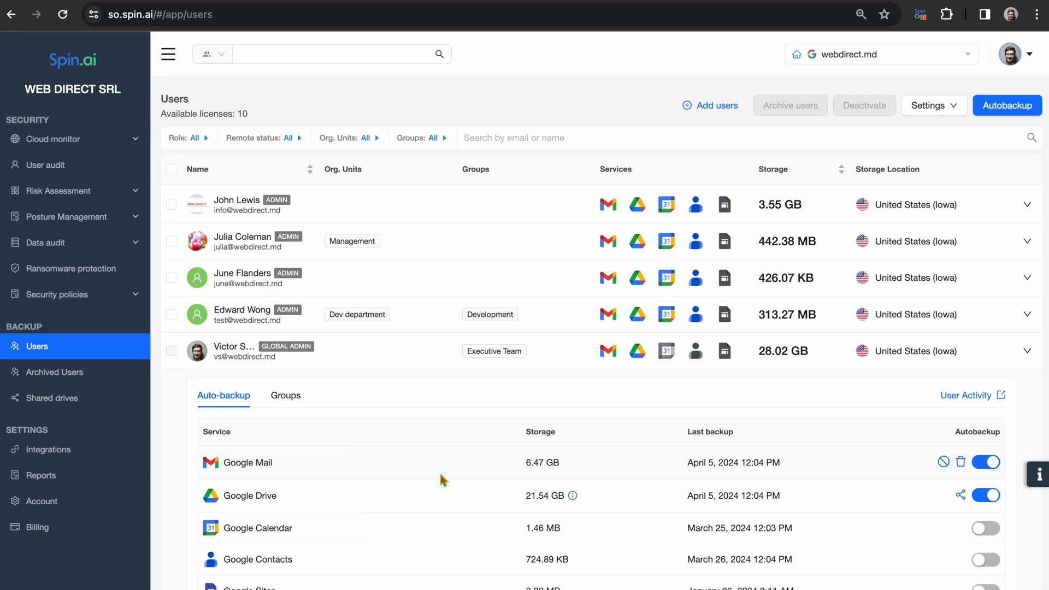
pyautogui.moveTo(83, 267)
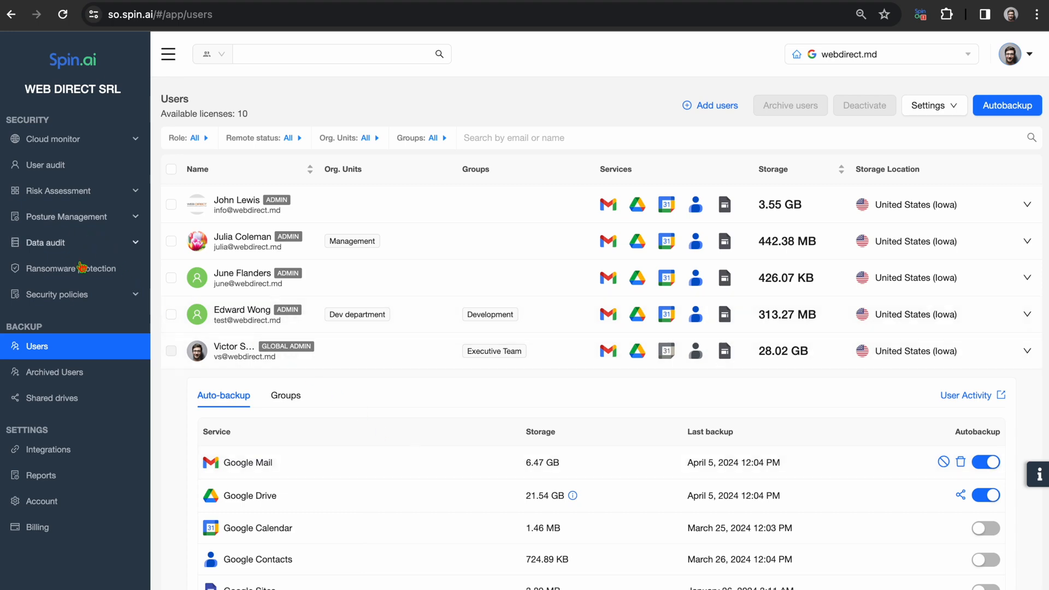
# Go to Ransomware protection, showing 18 total attacks and affected users.
pyautogui.click(69, 268)
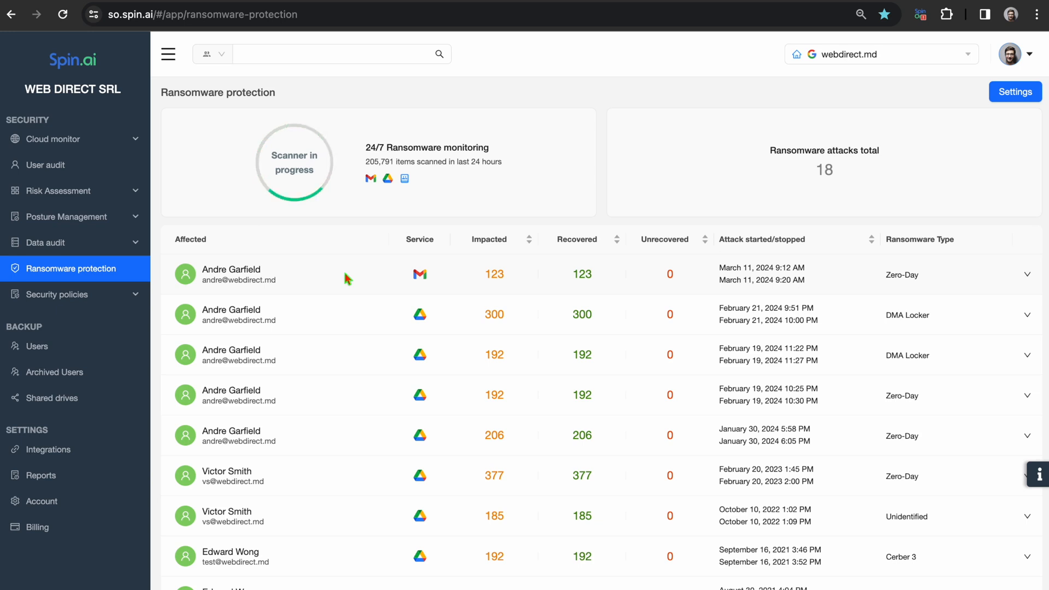
# Go to Data audit's Shared data list of files, owners, recipients and dates.
pyautogui.click(47, 242)
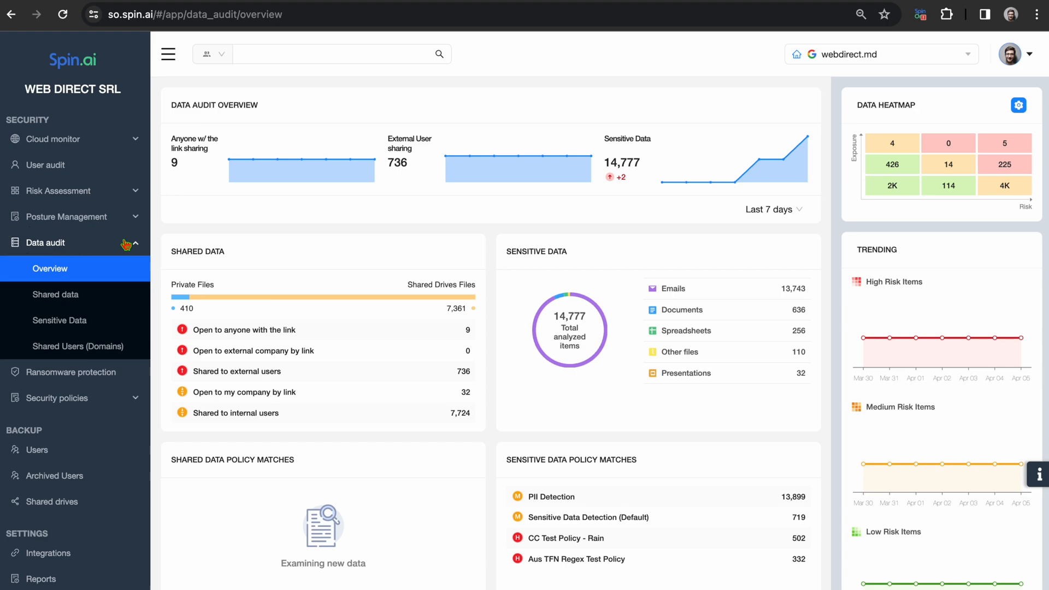
pyautogui.click(56, 294)
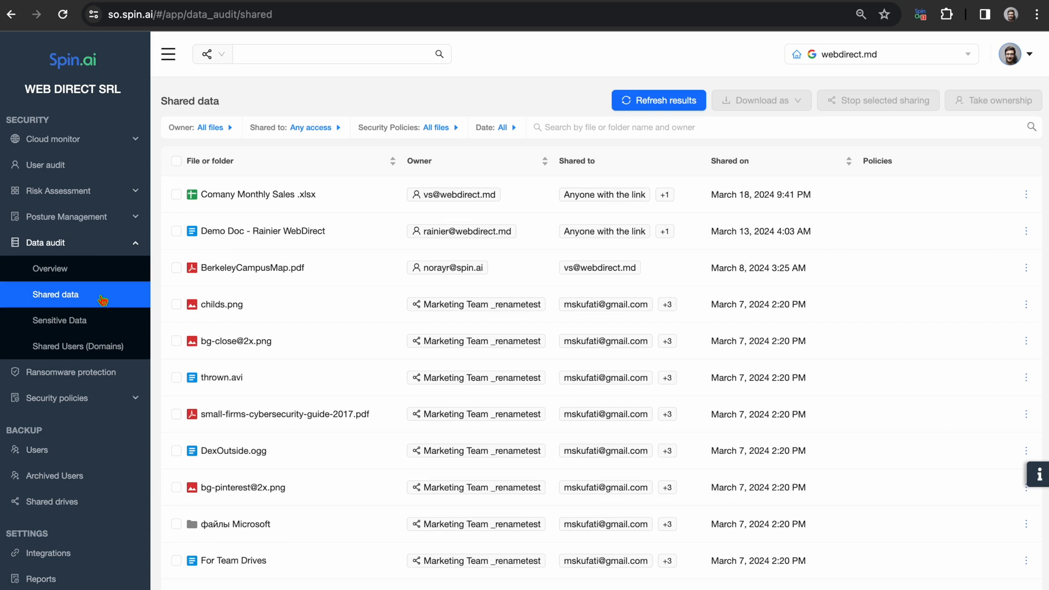
# Stop anyone-with-the-link sharing on Comany Monthly Sales .xlsx, then view Security policies.
pyautogui.click(177, 194)
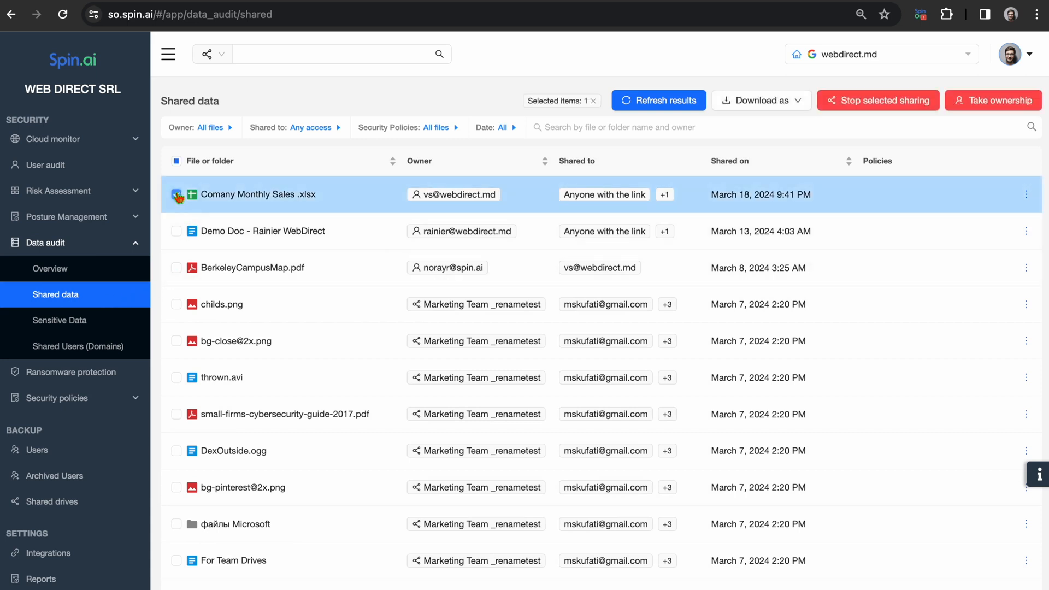
pyautogui.click(878, 100)
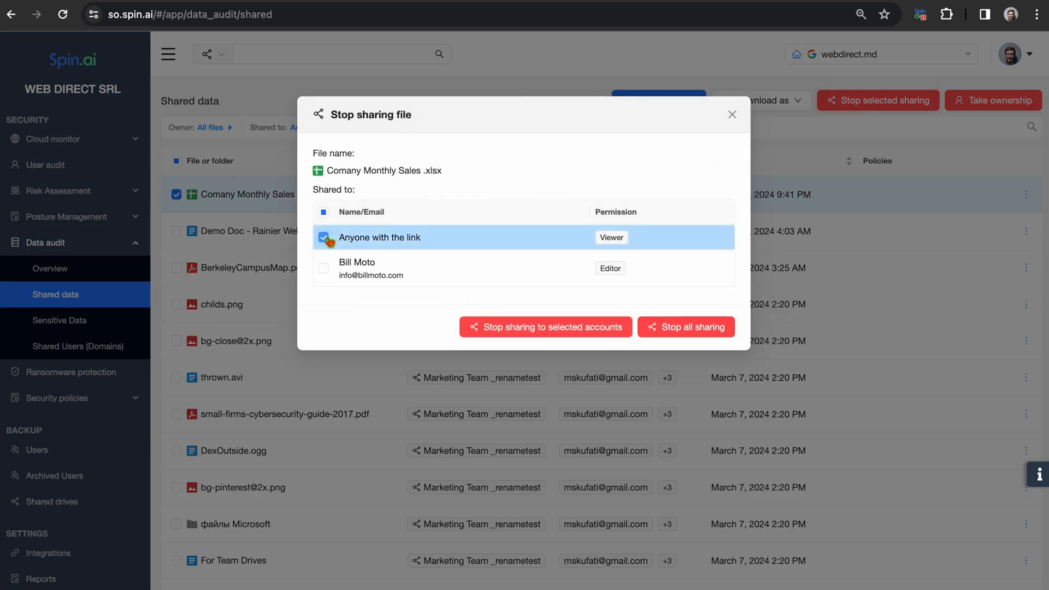
pyautogui.click(732, 114)
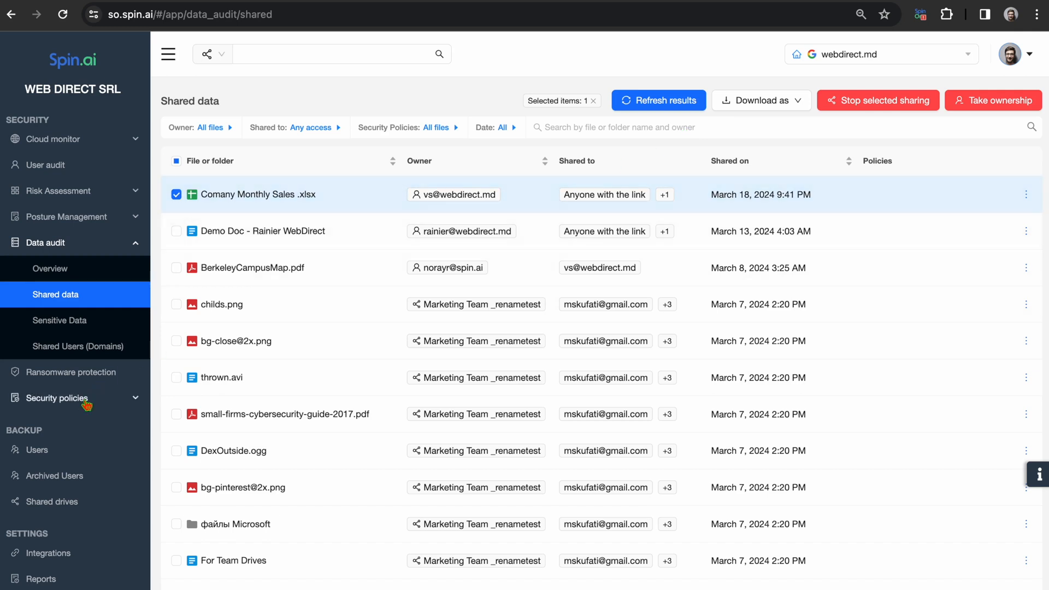
pyautogui.click(57, 294)
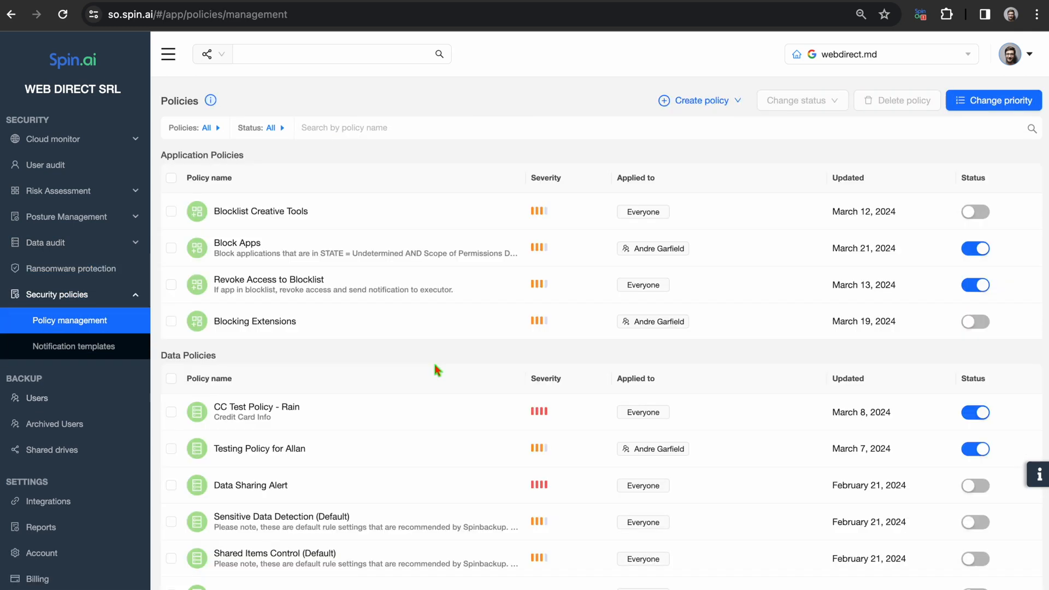
pyautogui.moveTo(436, 369)
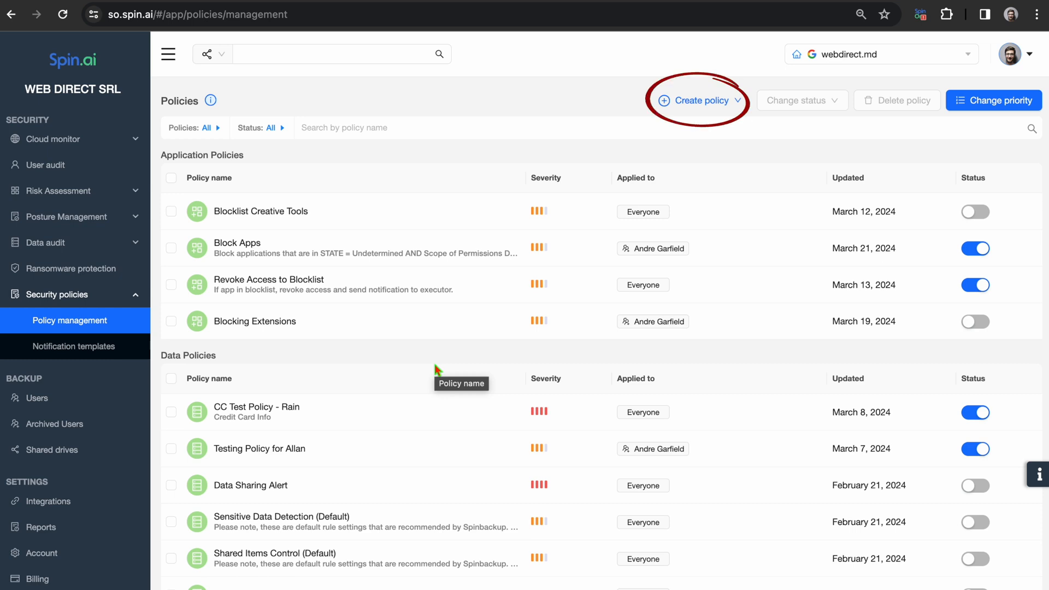
# Choose Data Policy from the Create policy dropdown for a blank policy form.
pyautogui.click(698, 100)
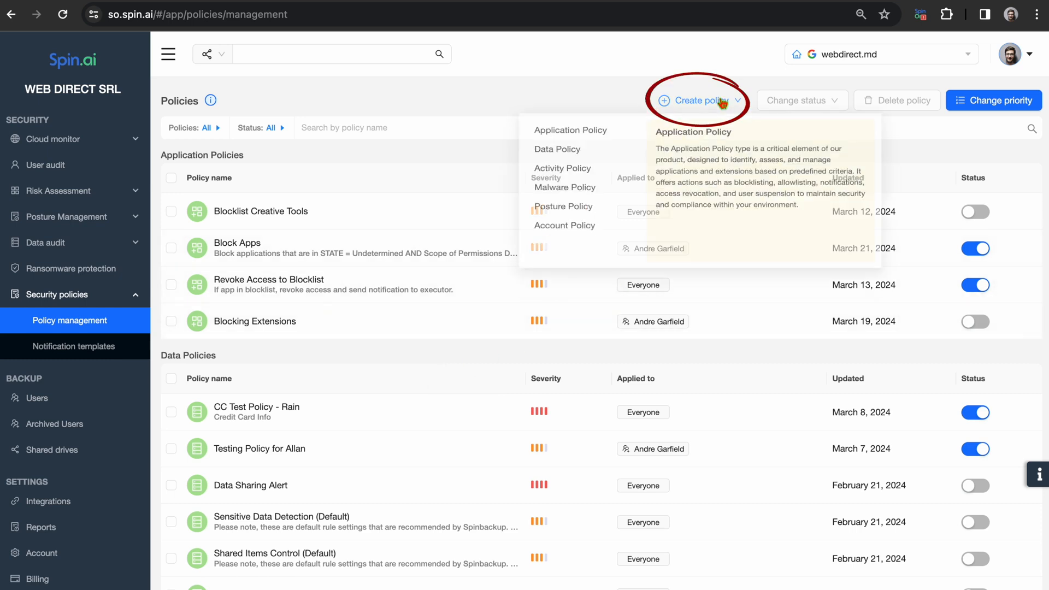
pyautogui.moveTo(557, 152)
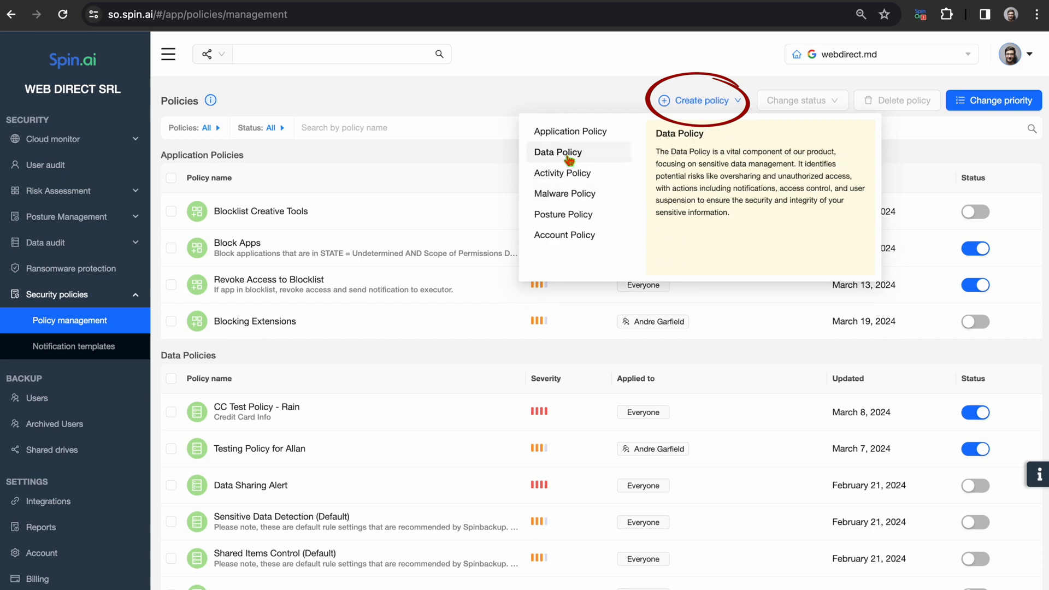
pyautogui.click(558, 152)
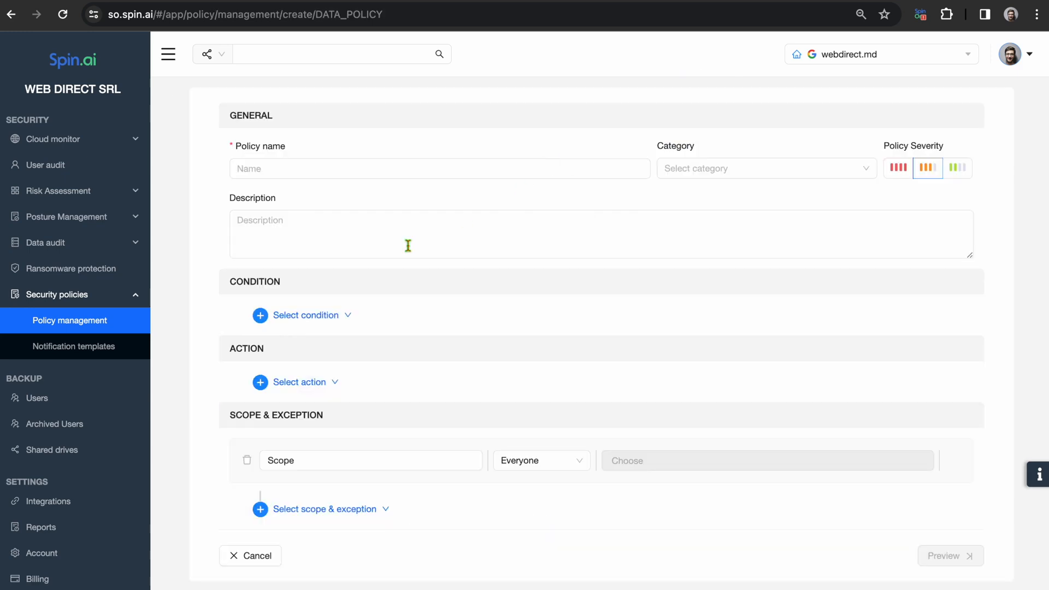
# Add a Sensitive Data Types condition set to Credit card number.
pyautogui.click(303, 315)
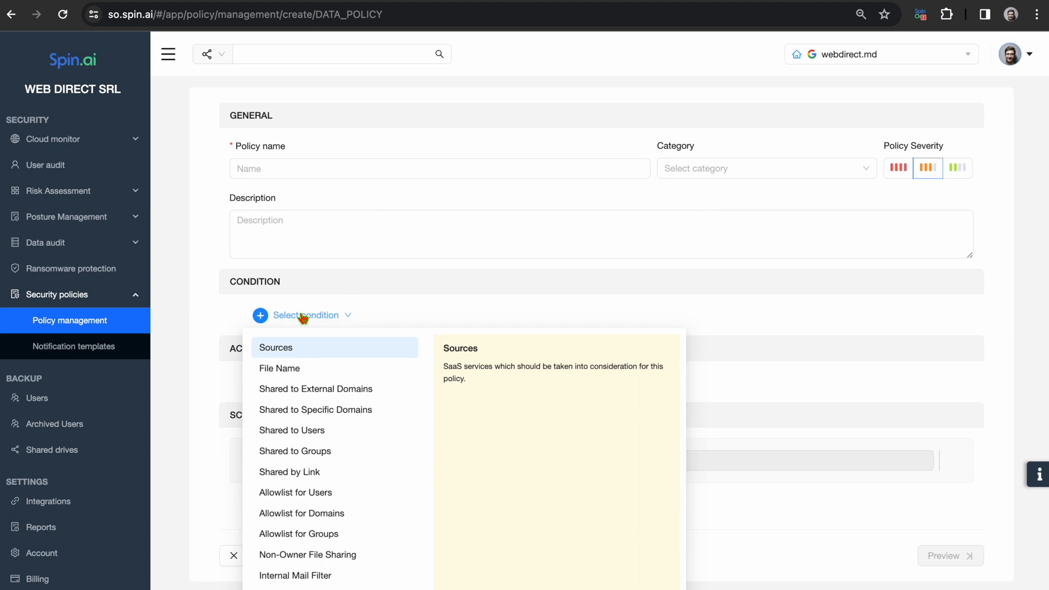
pyautogui.moveTo(313, 486)
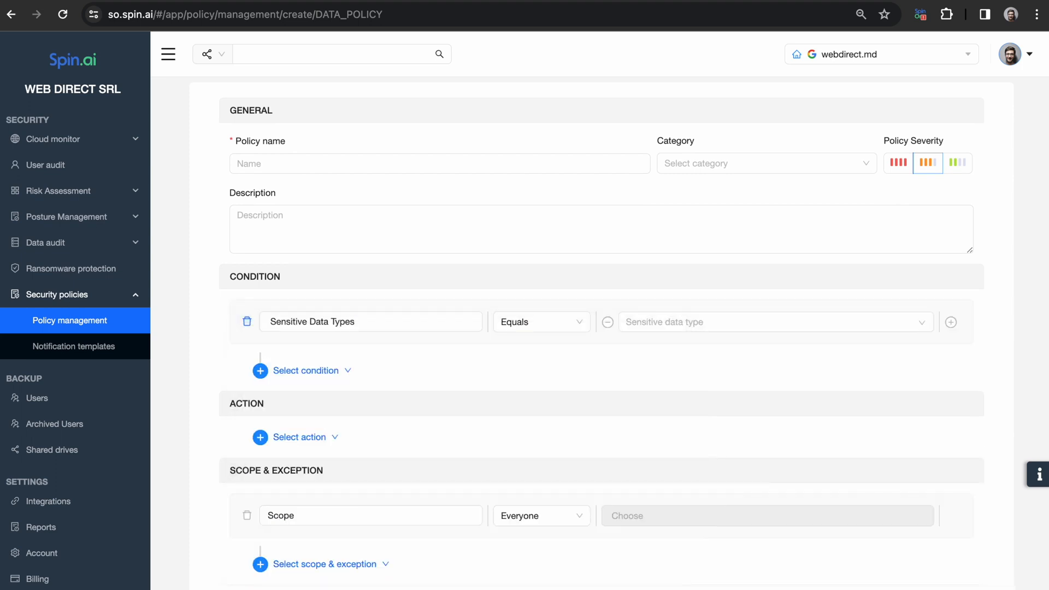
pyautogui.click(769, 322)
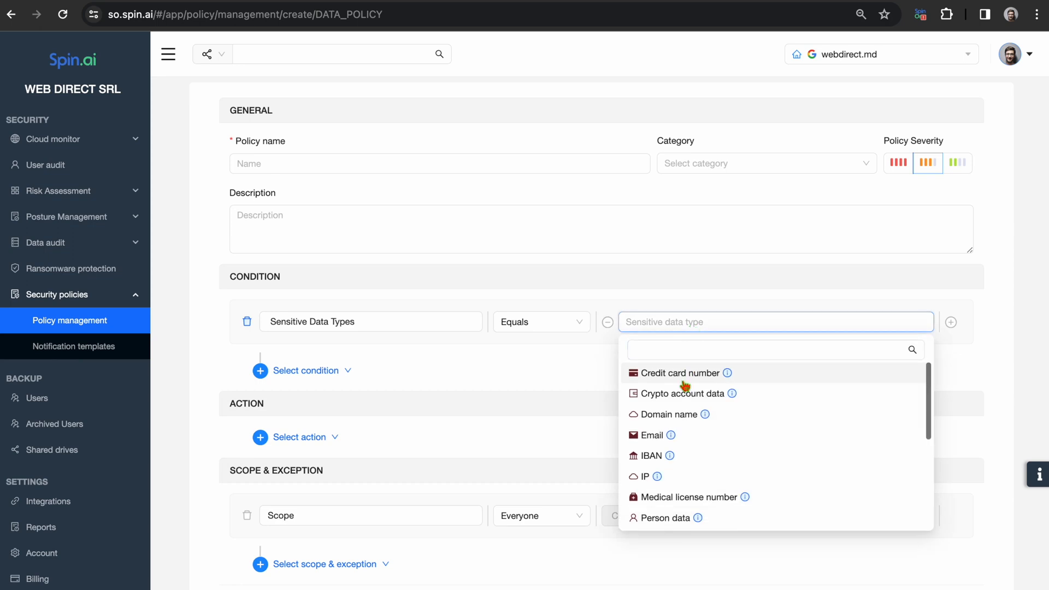
pyautogui.click(680, 373)
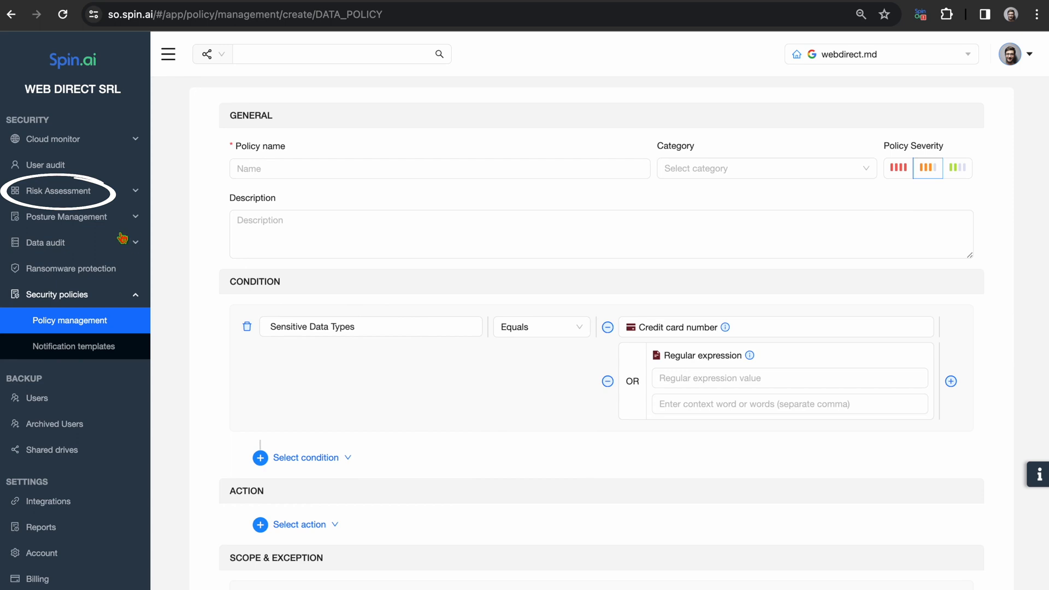
# Go to the Risk Assessment Overview with 492 discovered apps and the risk heatmap.
pyautogui.click(59, 191)
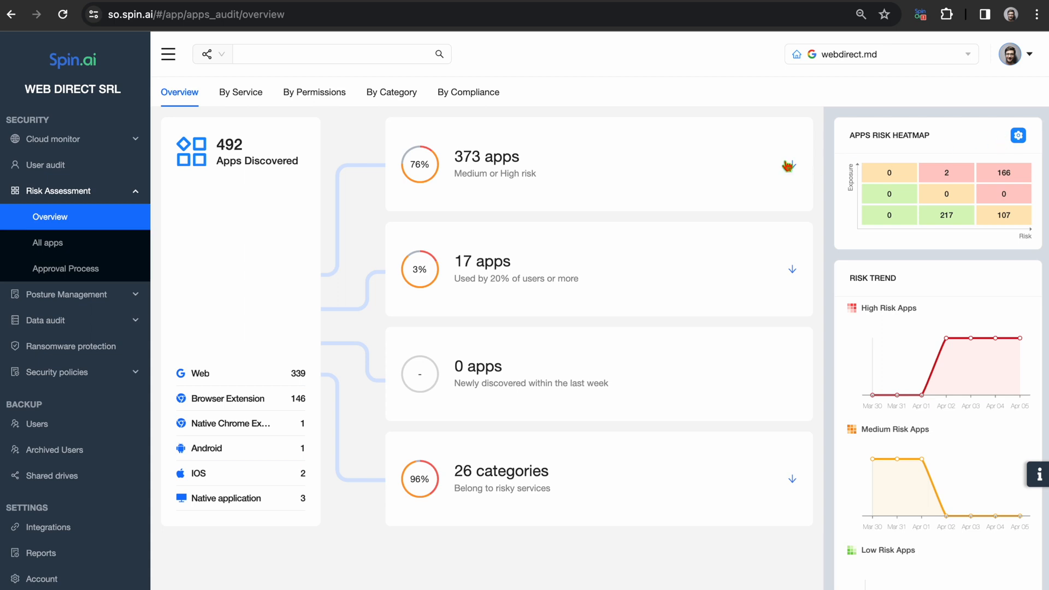
# List All apps and expand AdBlock's row to show its medium security risk.
pyautogui.click(48, 242)
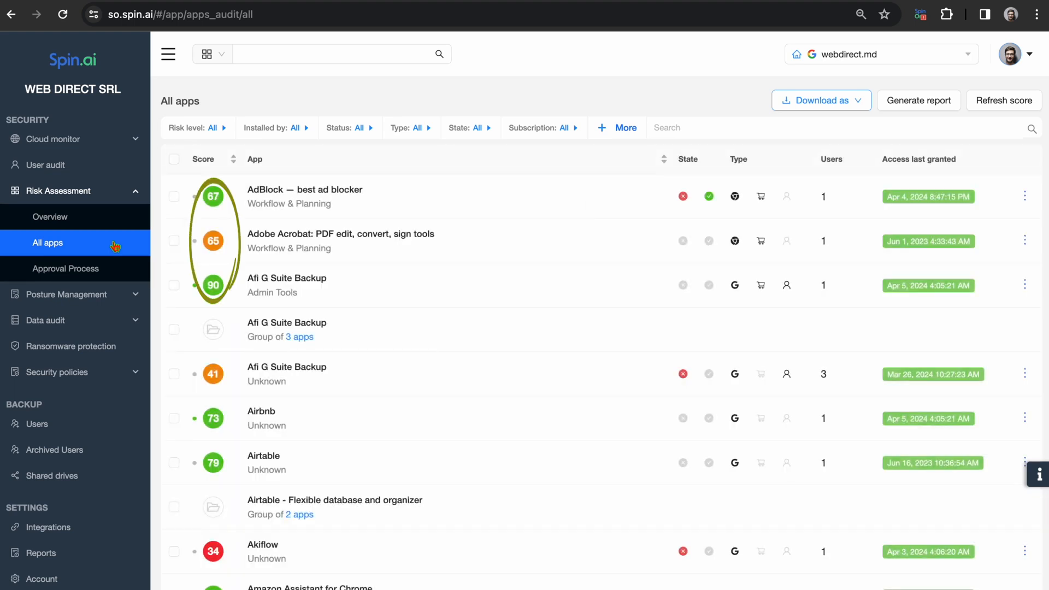
pyautogui.moveTo(221, 172)
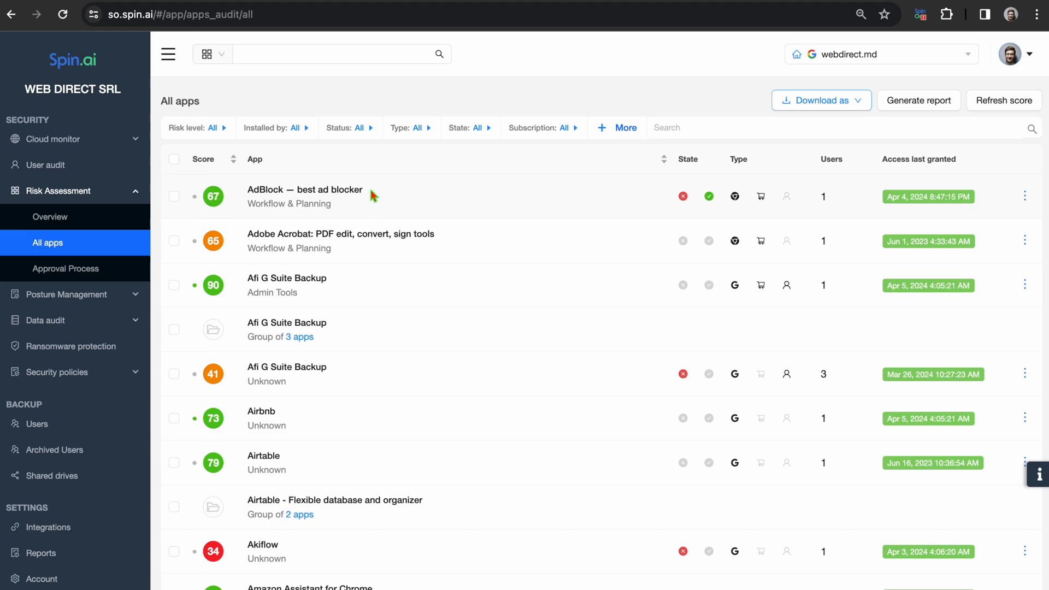
pyautogui.click(304, 196)
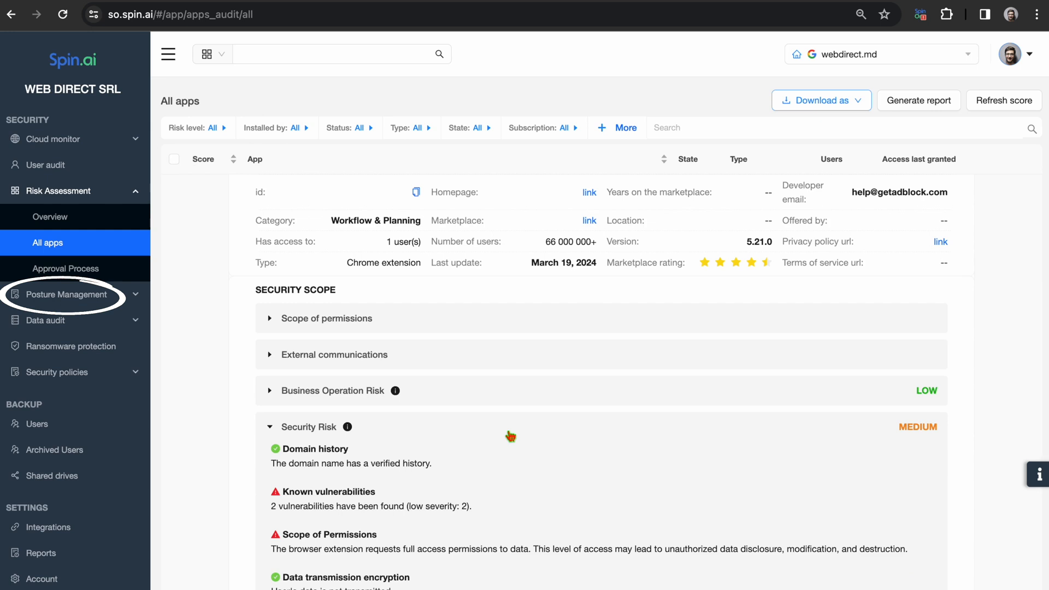
pyautogui.moveTo(135, 194)
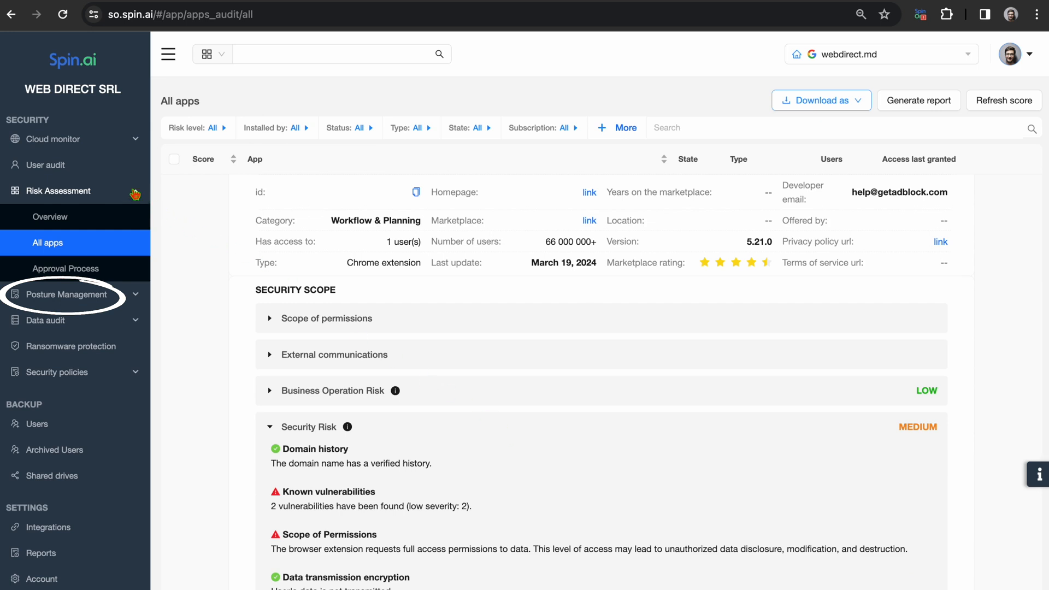
# Go to the Posture Management Overview showing 14% score and 16/24 controls completed.
pyautogui.click(66, 294)
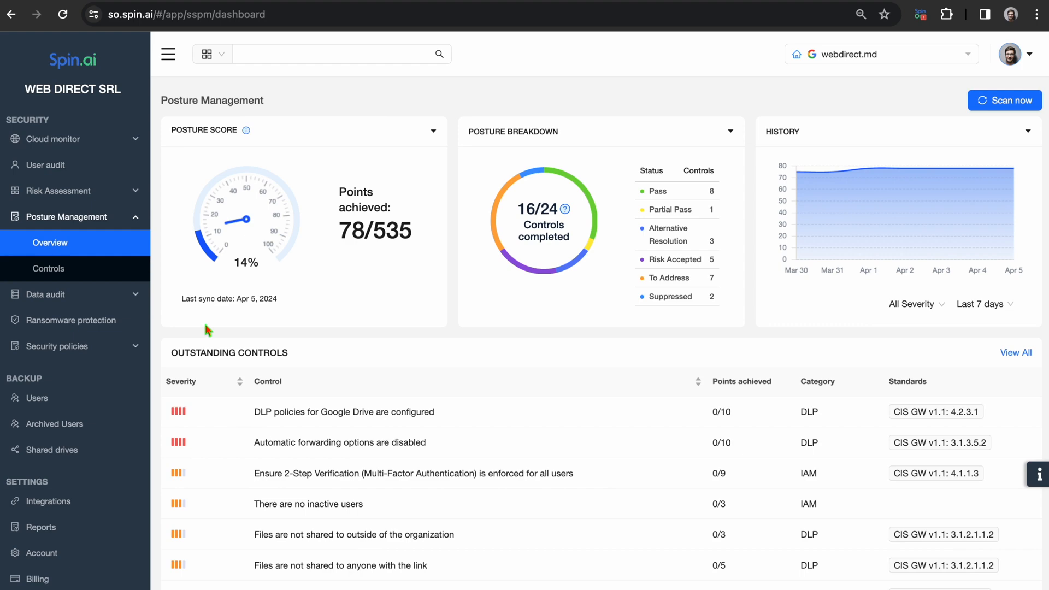
pyautogui.moveTo(230, 336)
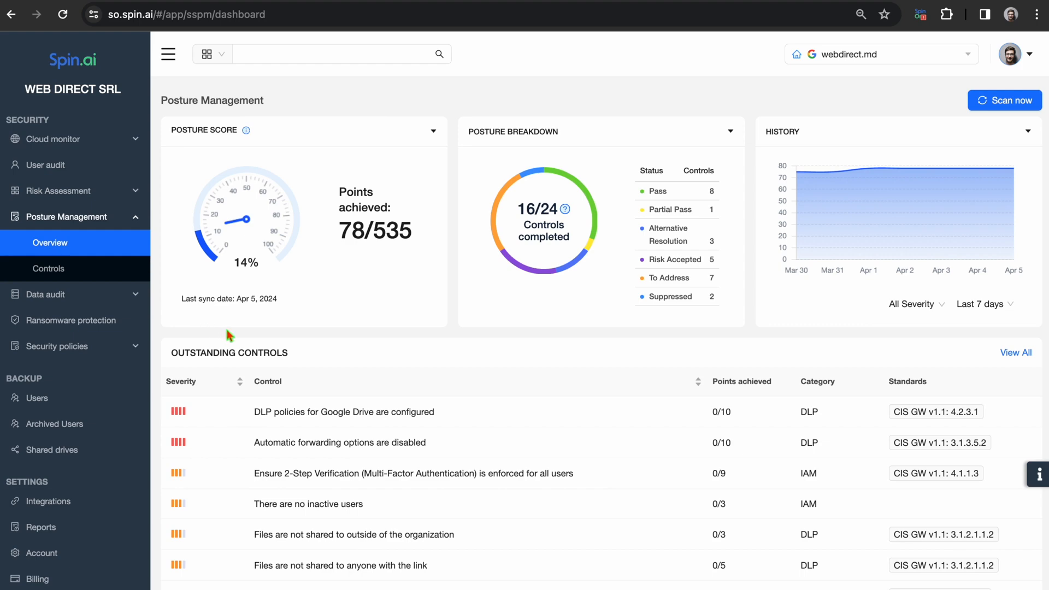